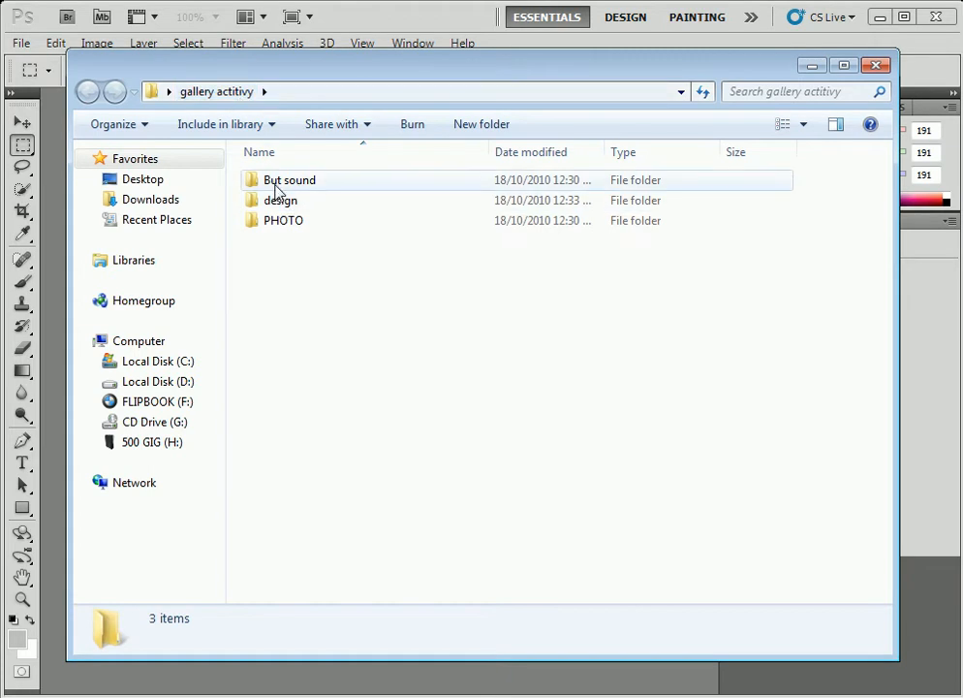
mouse_move(295, 200)
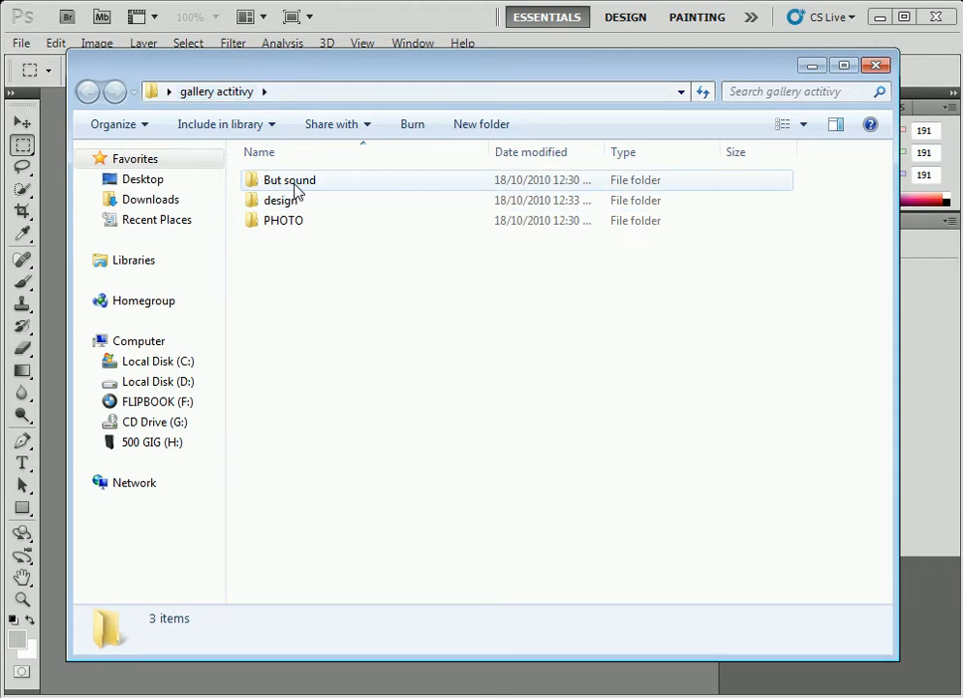
- Browse the But sound folder, then open the first photo in PHOTO > original
double_click(289, 179)
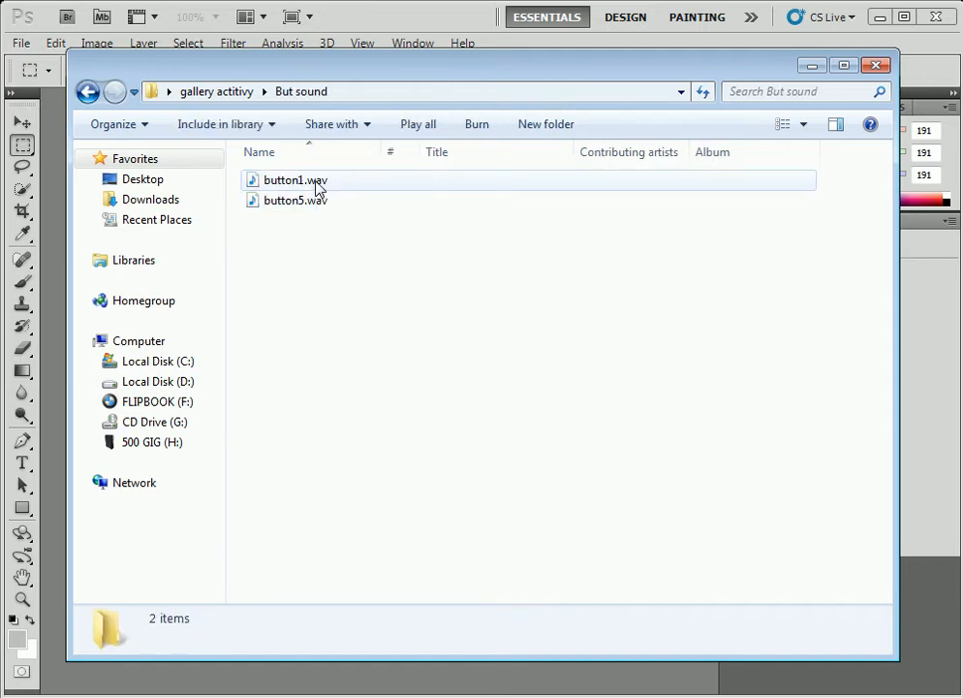
left_click(92, 90)
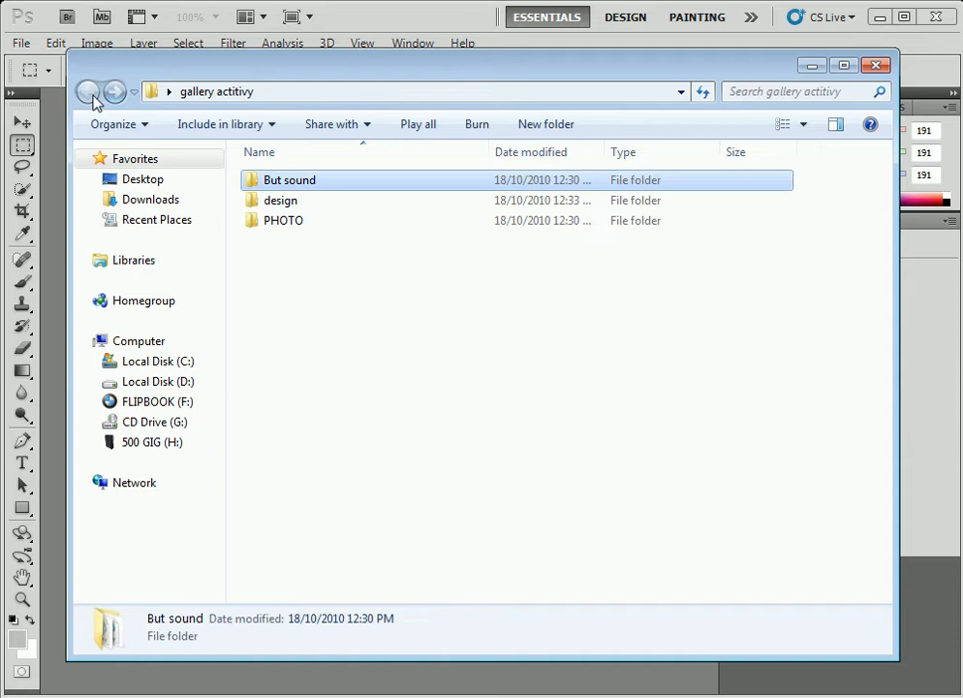
double_click(280, 200)
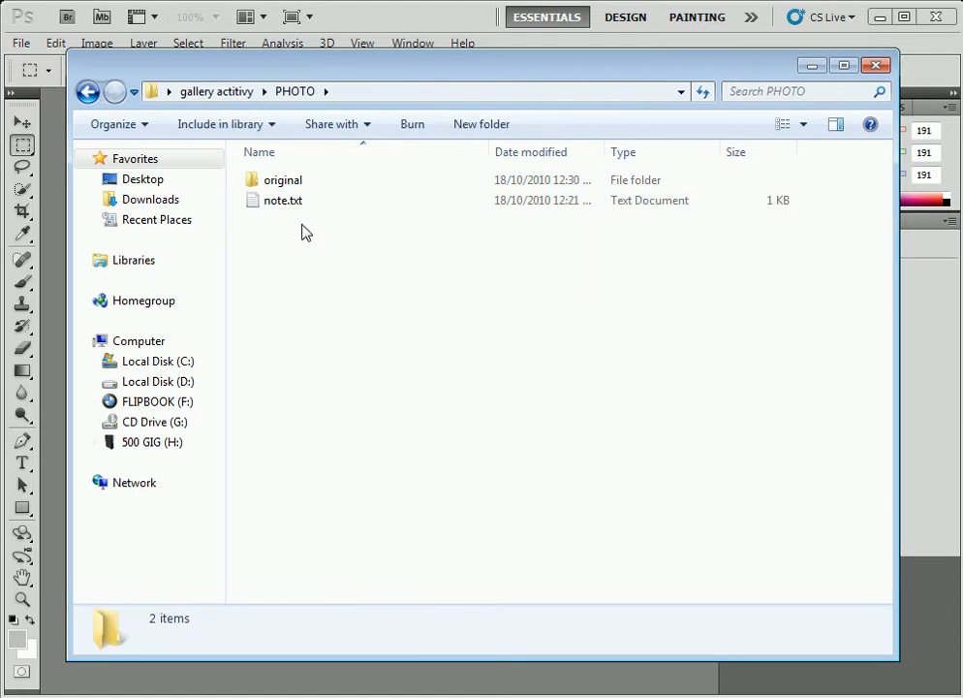
double_click(282, 179)
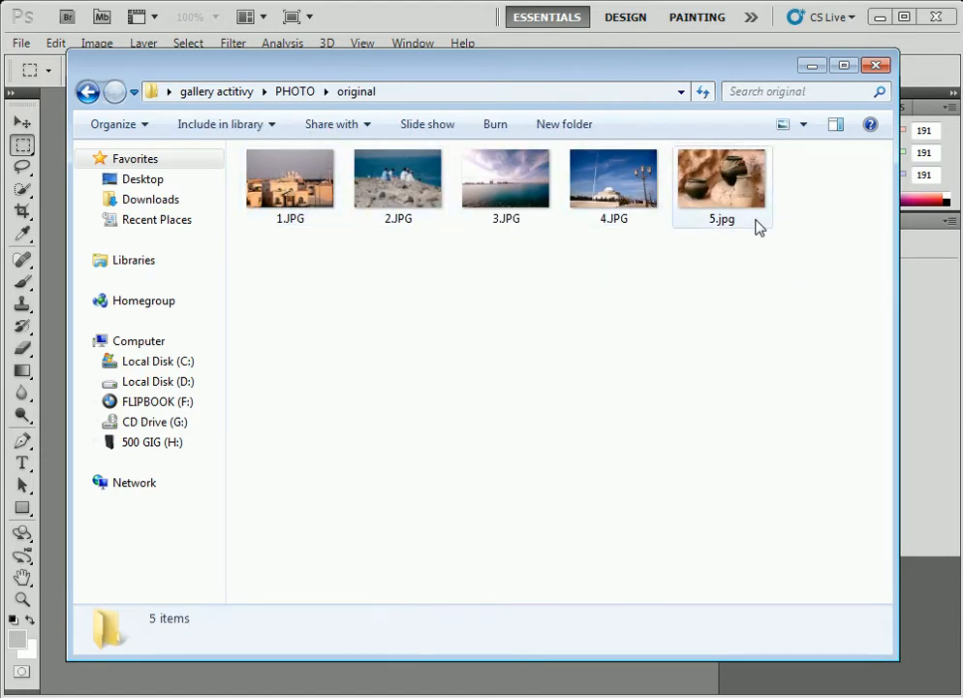
double_click(721, 178)
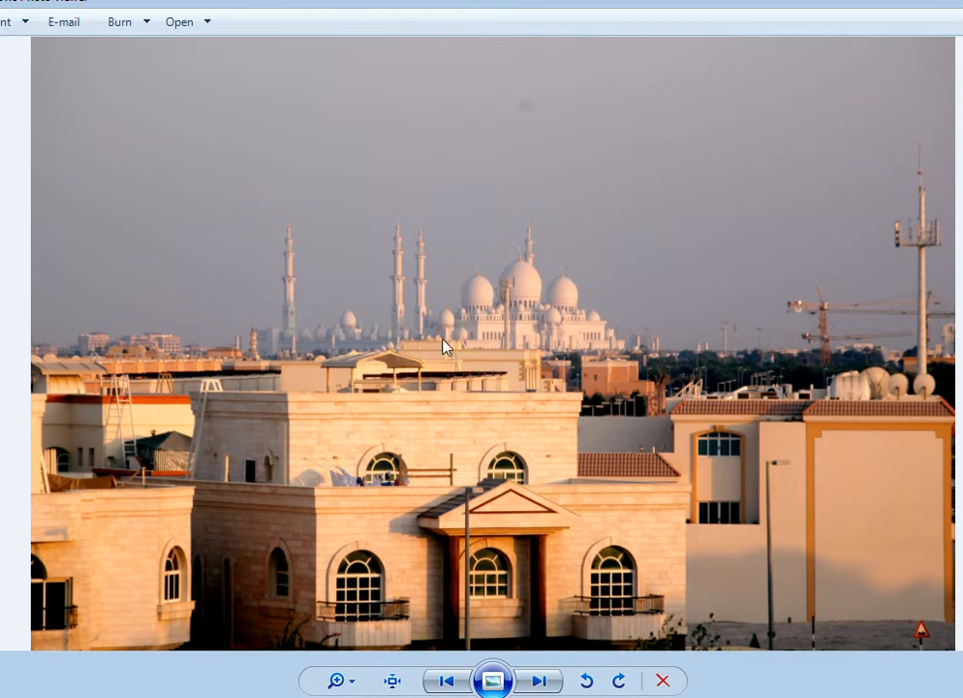
mouse_move(439, 379)
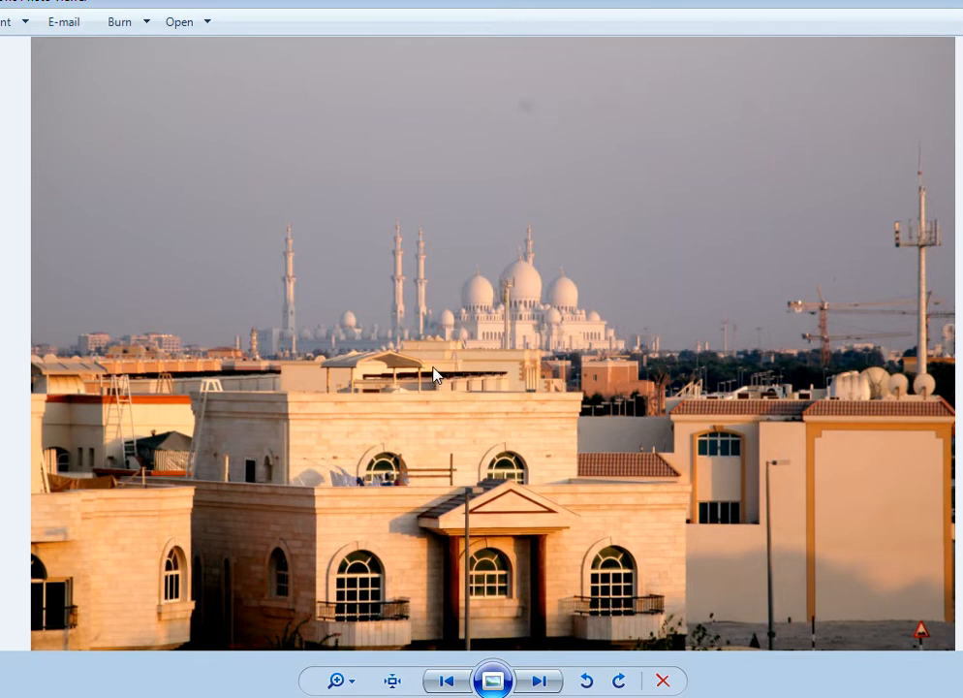
mouse_move(470, 392)
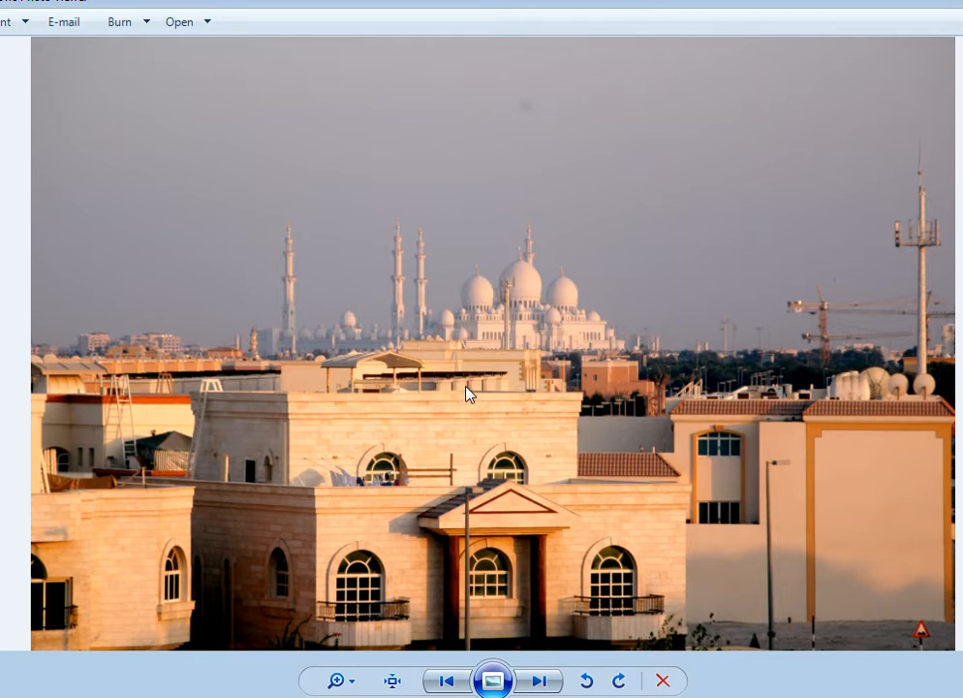
mouse_move(488, 393)
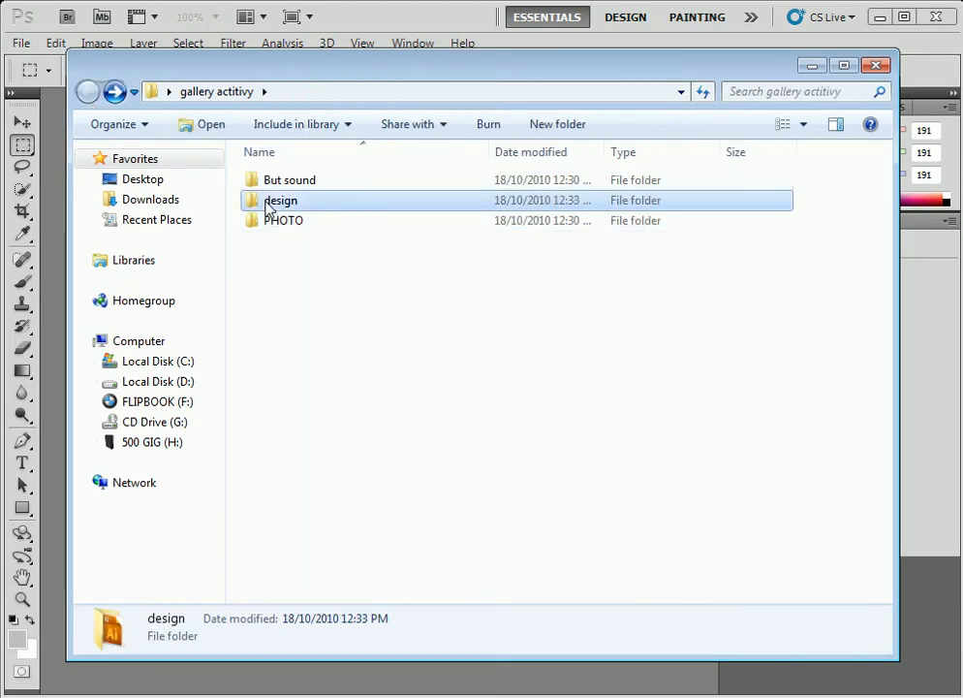
- Open final choice.ai from the design folder in Illustrator
double_click(281, 200)
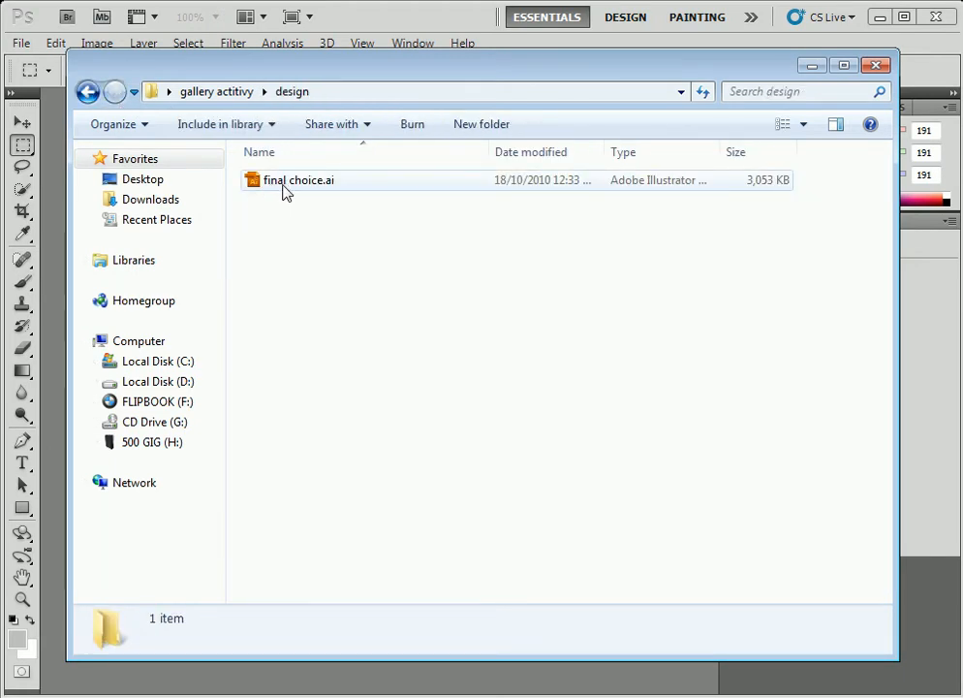
double_click(298, 179)
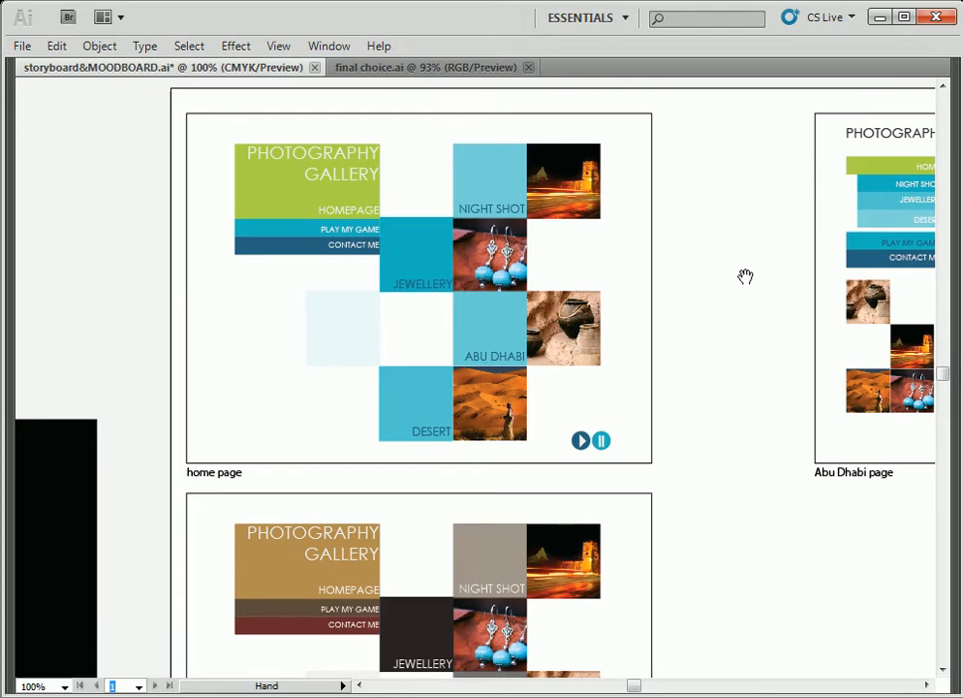
left_click_drag(745, 276, 381, 287)
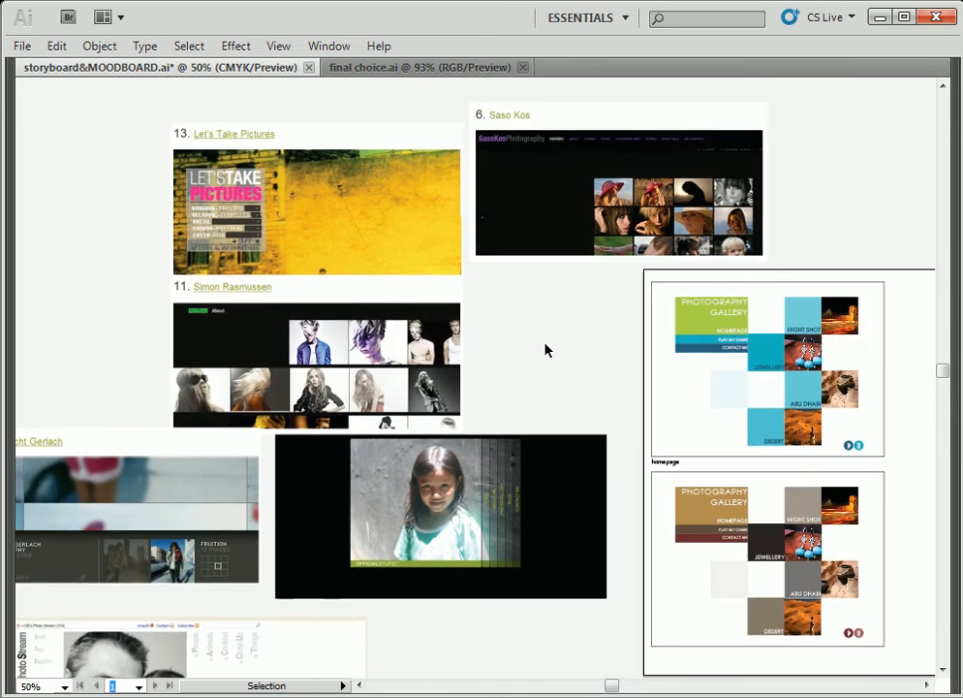
mouse_move(529, 393)
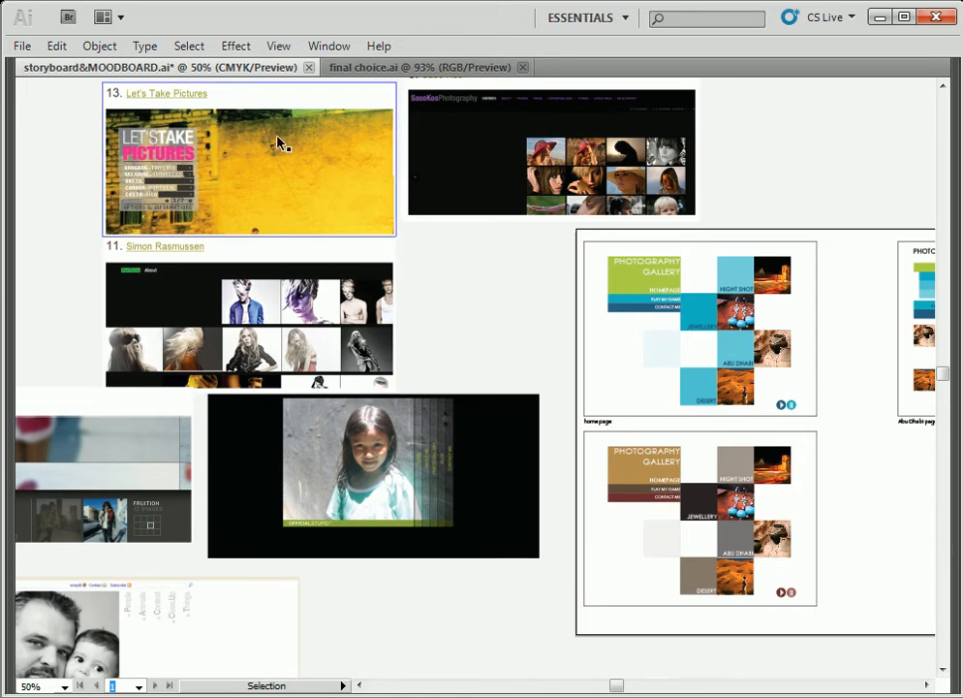
scroll("down", 3)
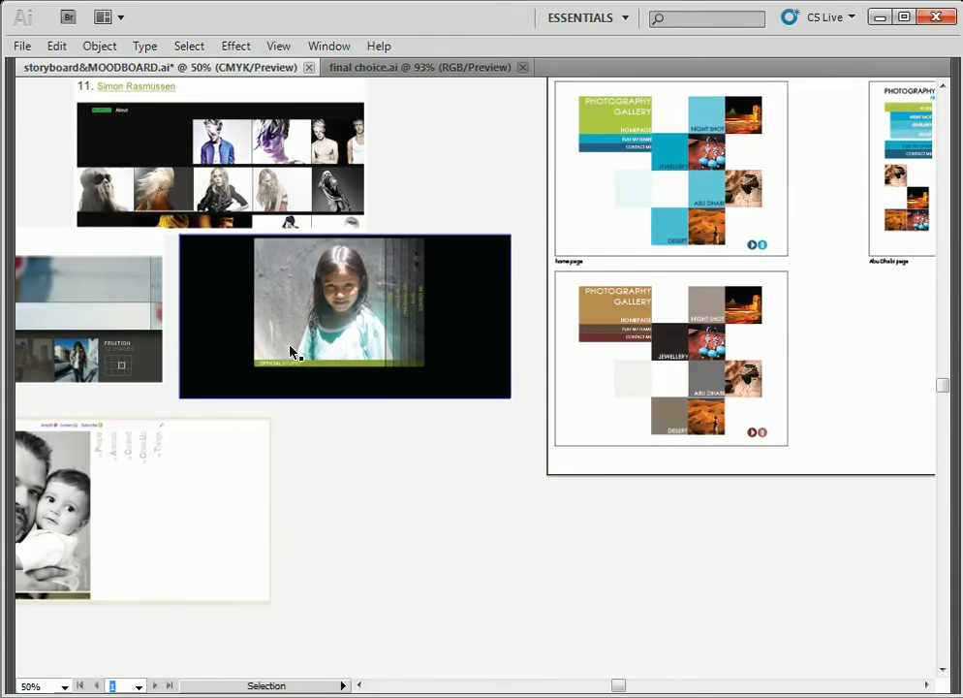
scroll("down", 3)
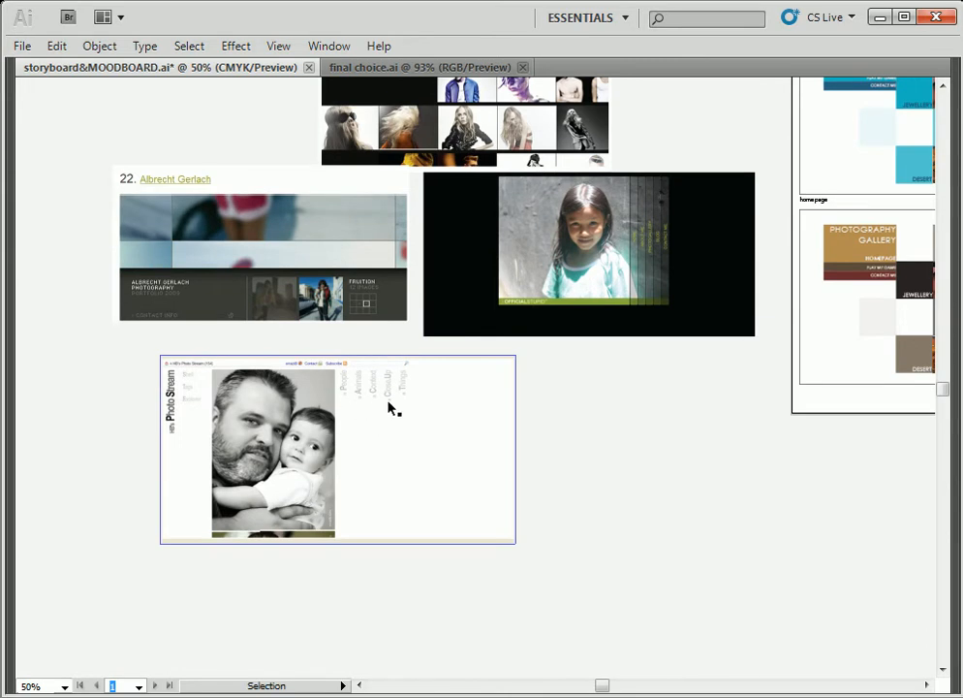
mouse_move(385, 396)
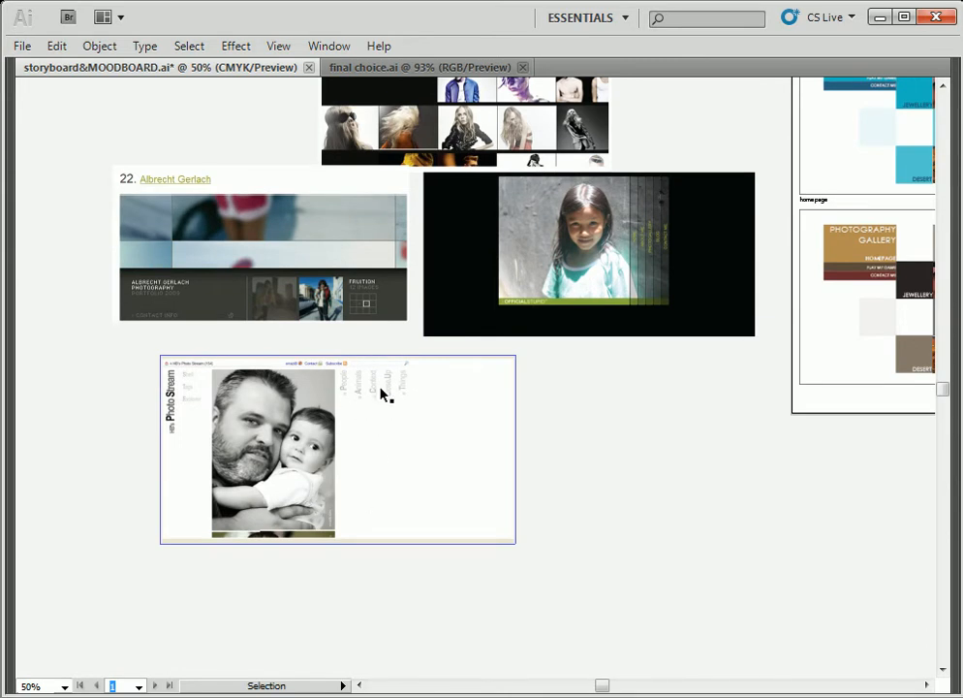
mouse_move(382, 414)
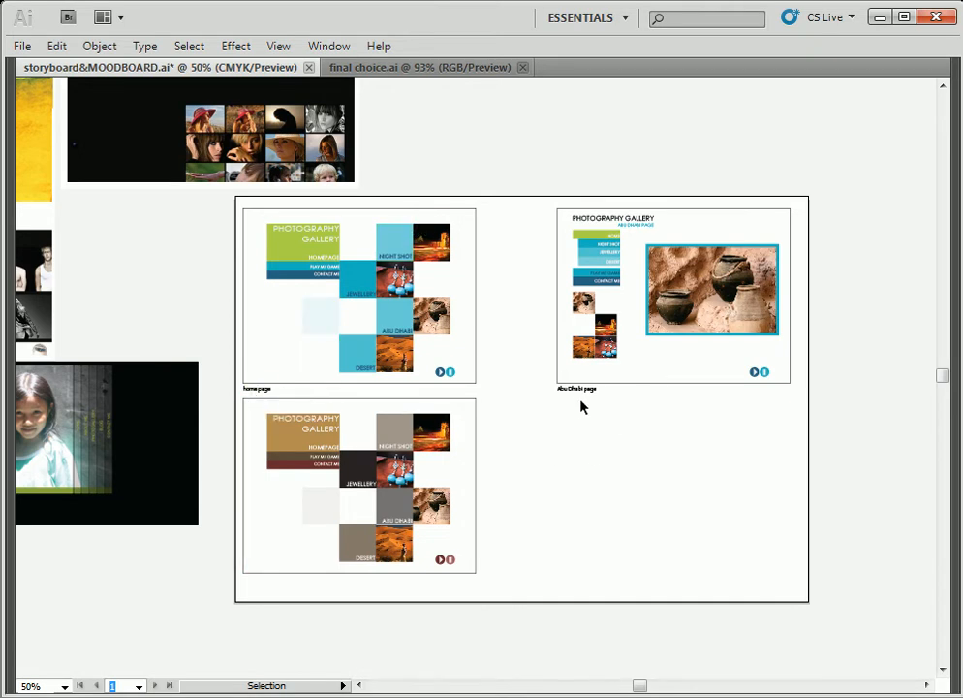
mouse_move(602, 396)
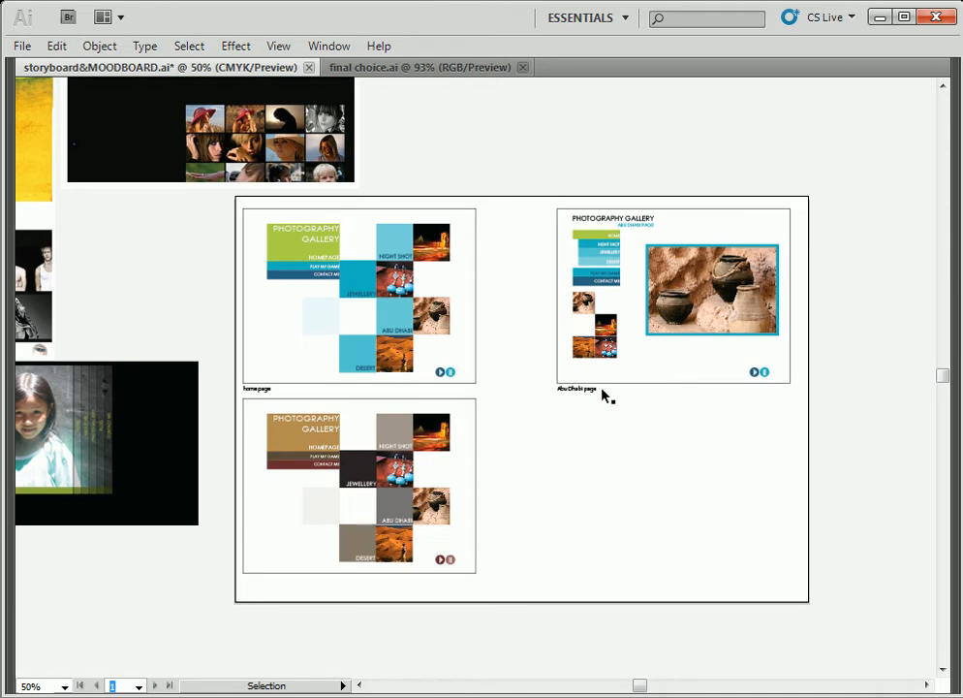
mouse_move(383, 436)
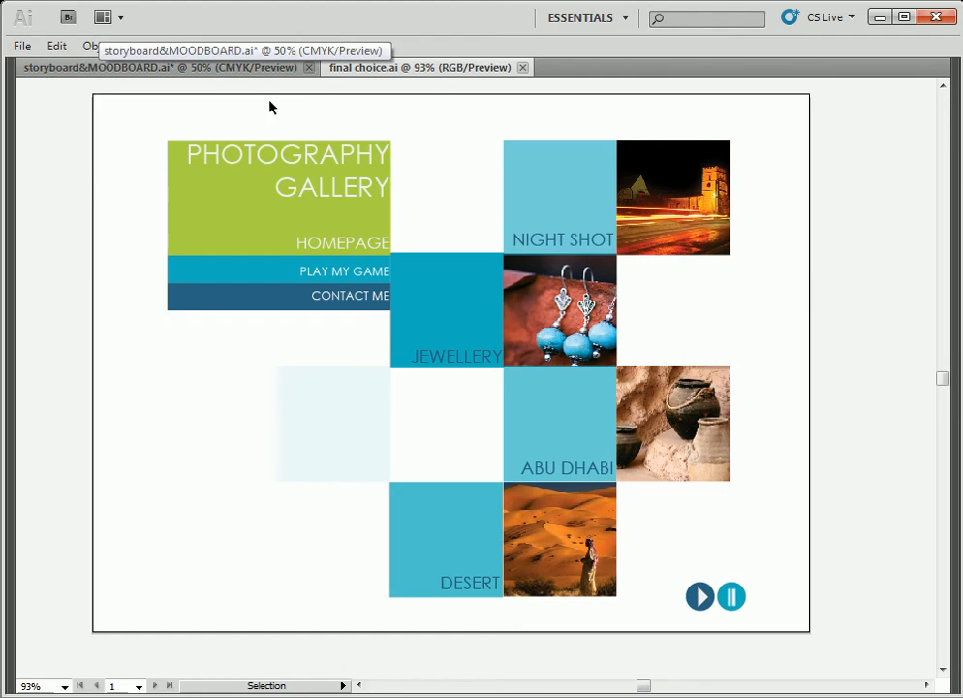
mouse_move(823, 626)
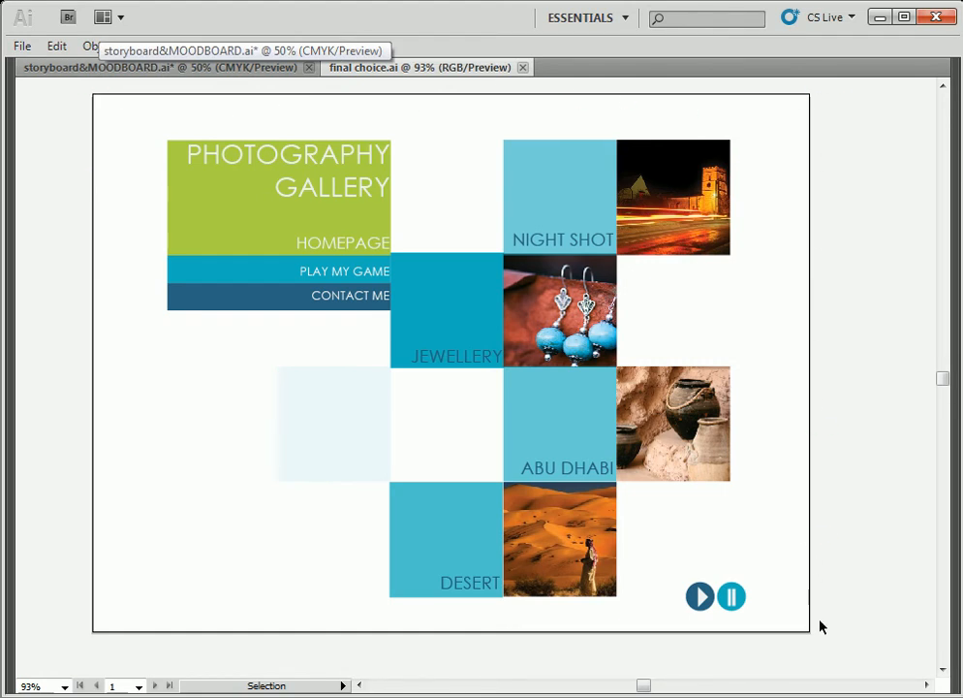
- Check the 800 x 600 new-document size preset in Illustrator without creating a document
left_click(15, 46)
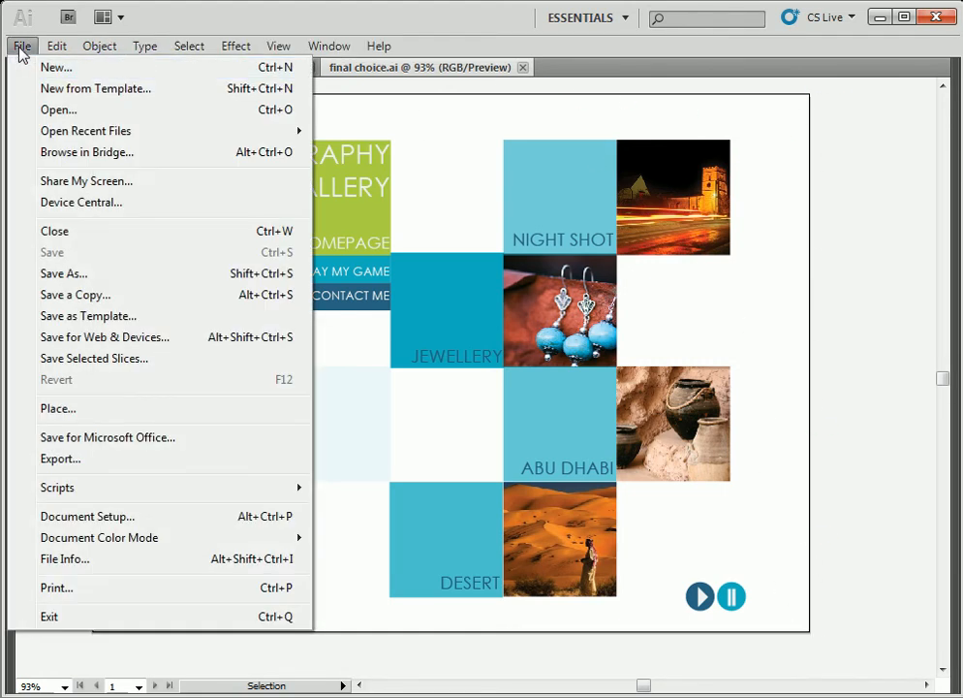
left_click(54, 68)
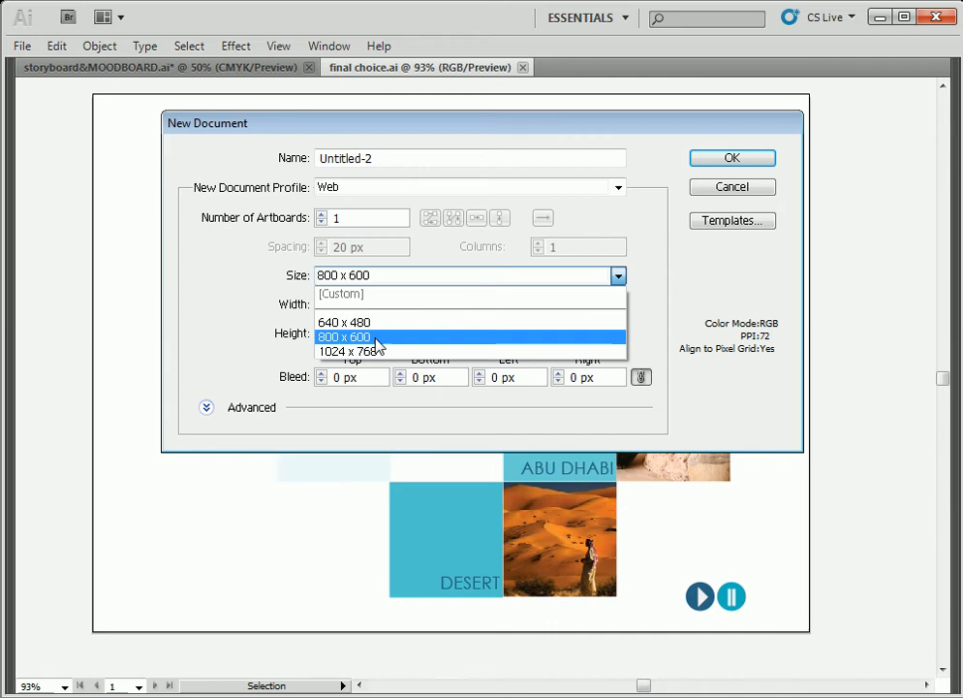
left_click(732, 187)
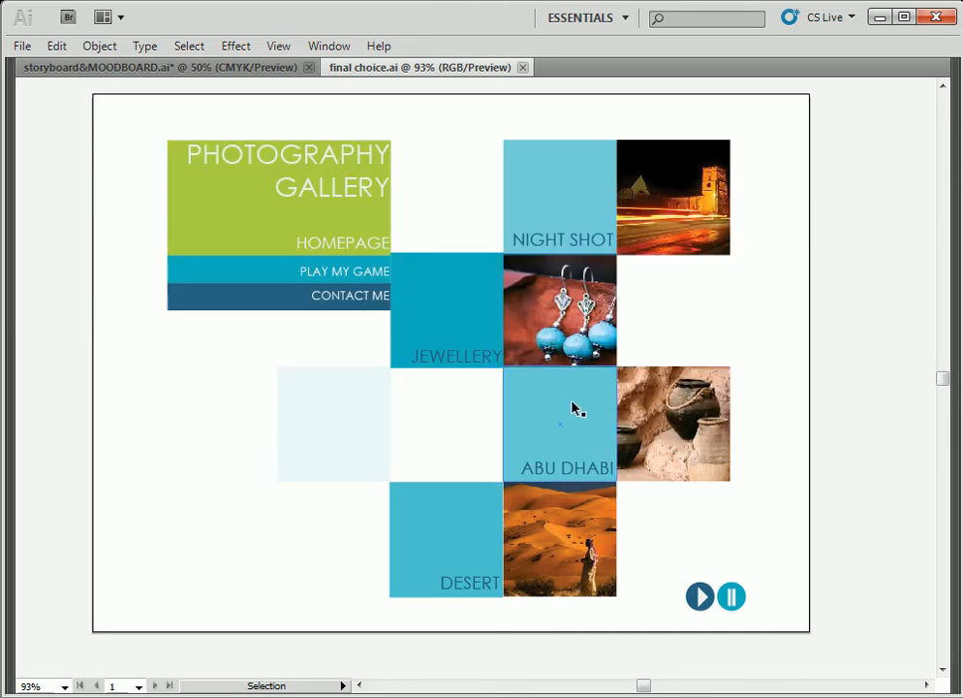
mouse_move(532, 398)
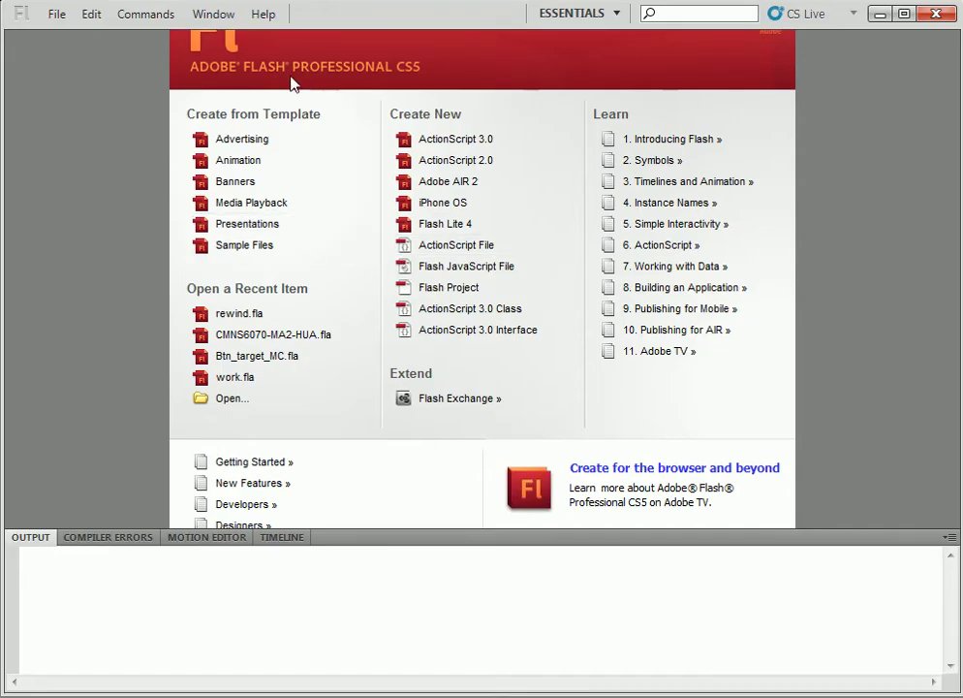
mouse_move(456, 146)
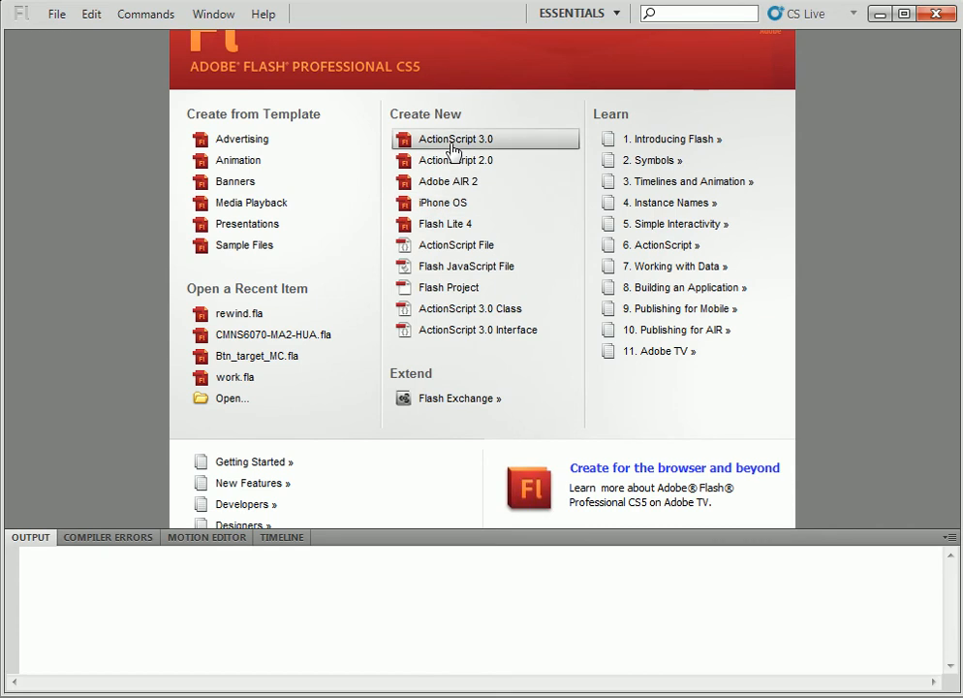
- Create a new ActionScript 3.0 Flash document, Untitled-2
left_click(463, 138)
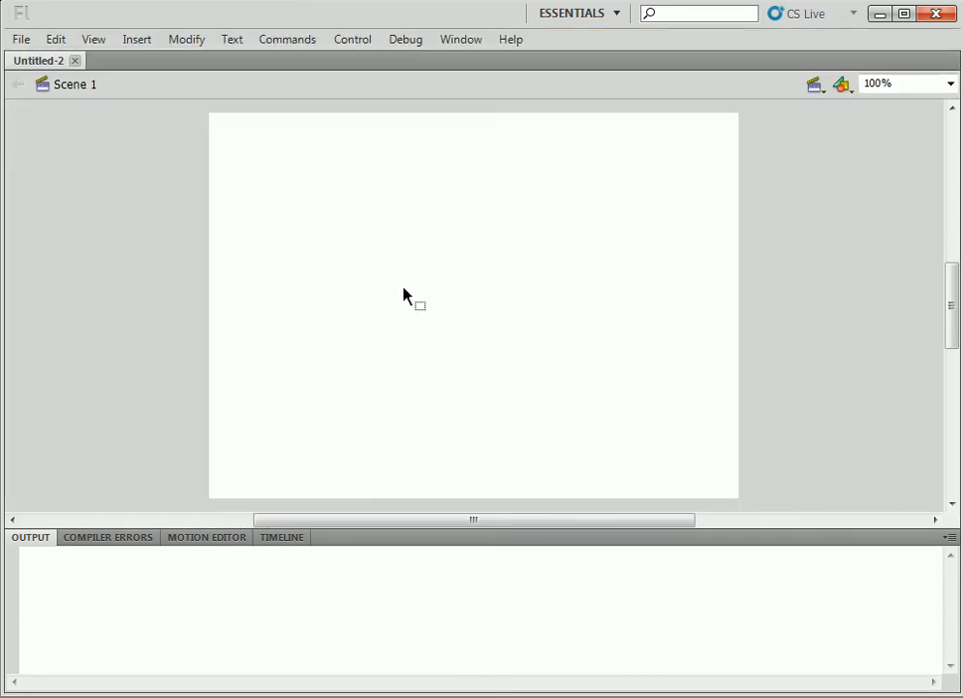
mouse_move(359, 218)
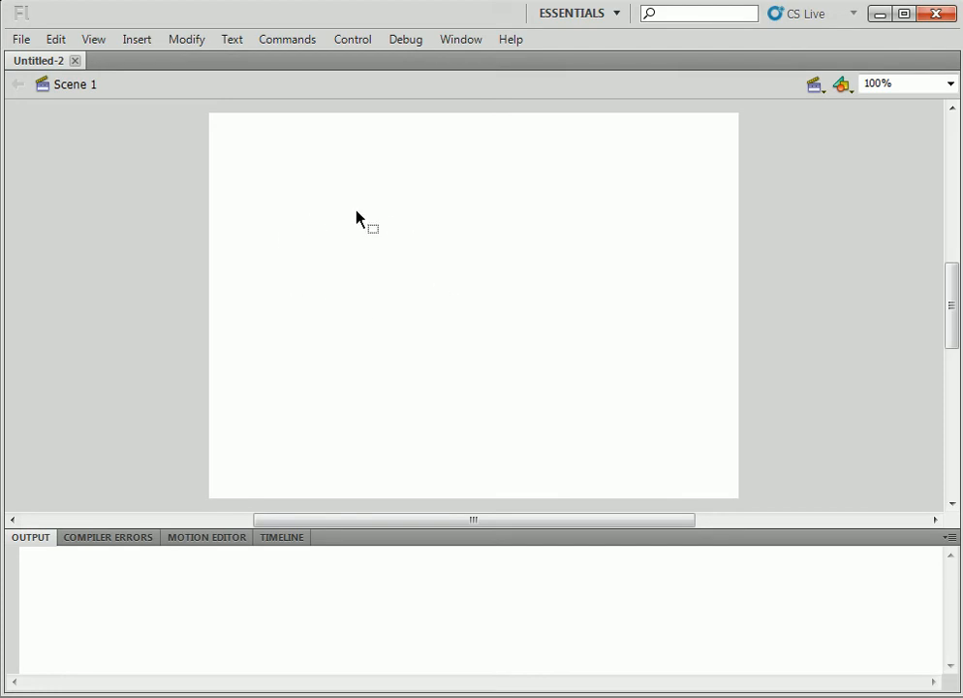
mouse_move(85, 93)
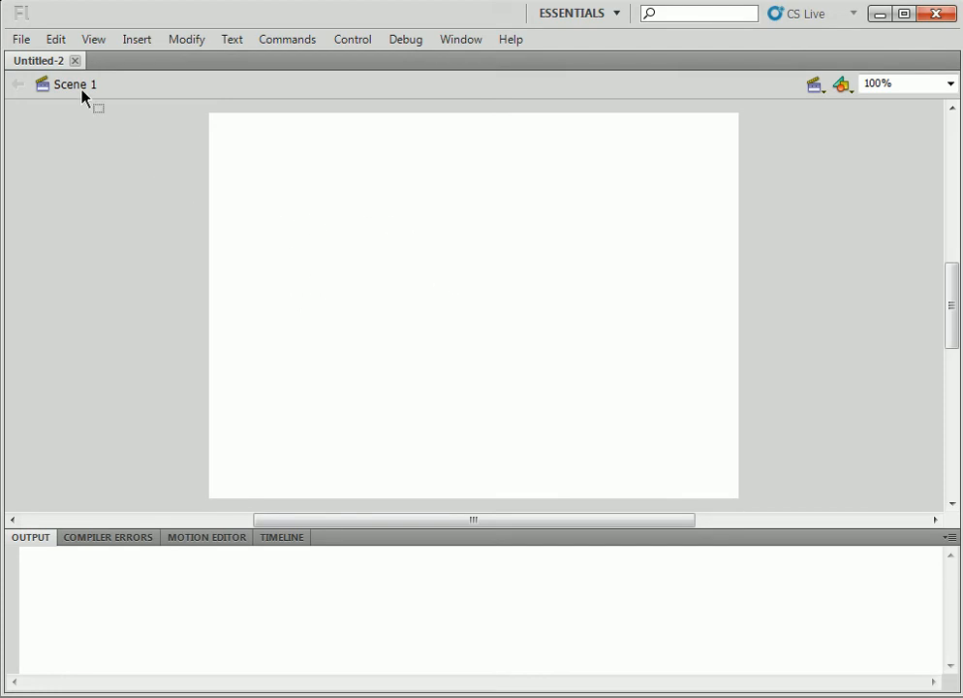
- Import final choice.ai from the design folder to the stage, reaching its import options
left_click(19, 38)
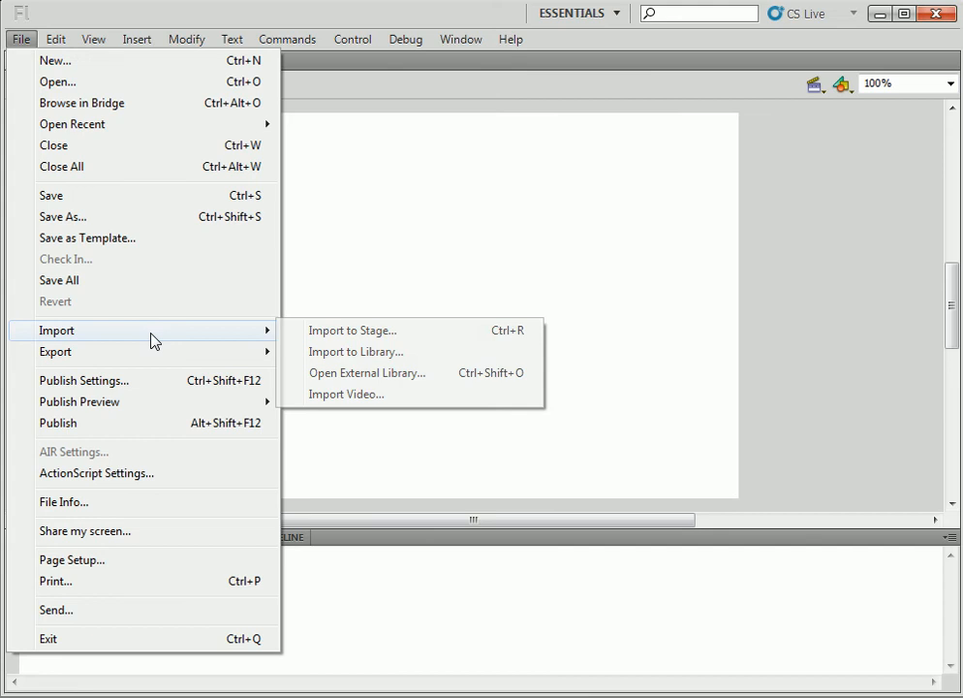
left_click(352, 330)
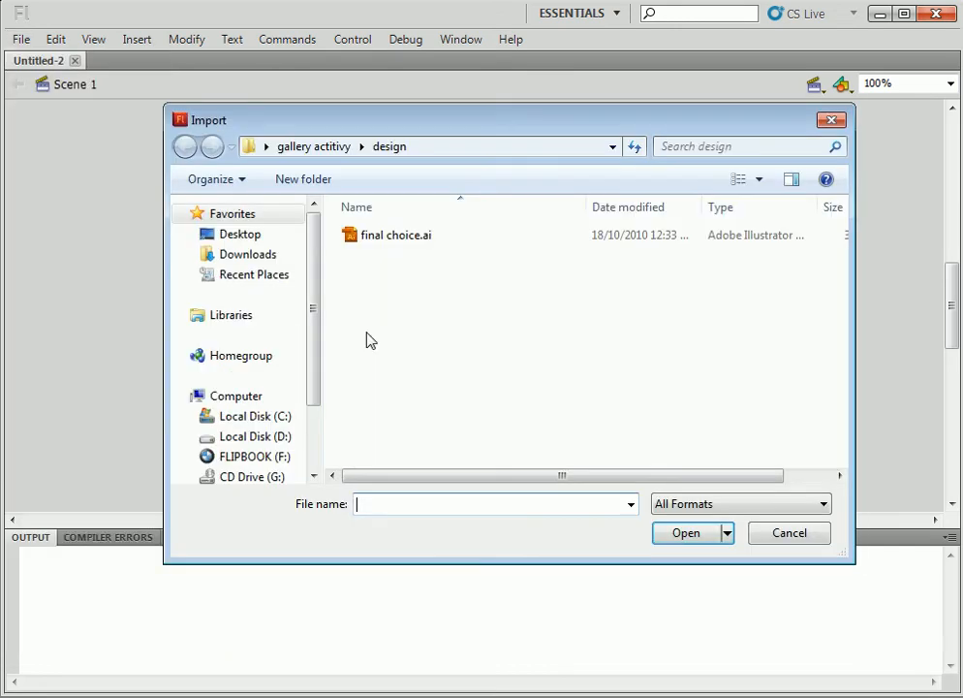
left_click(394, 235)
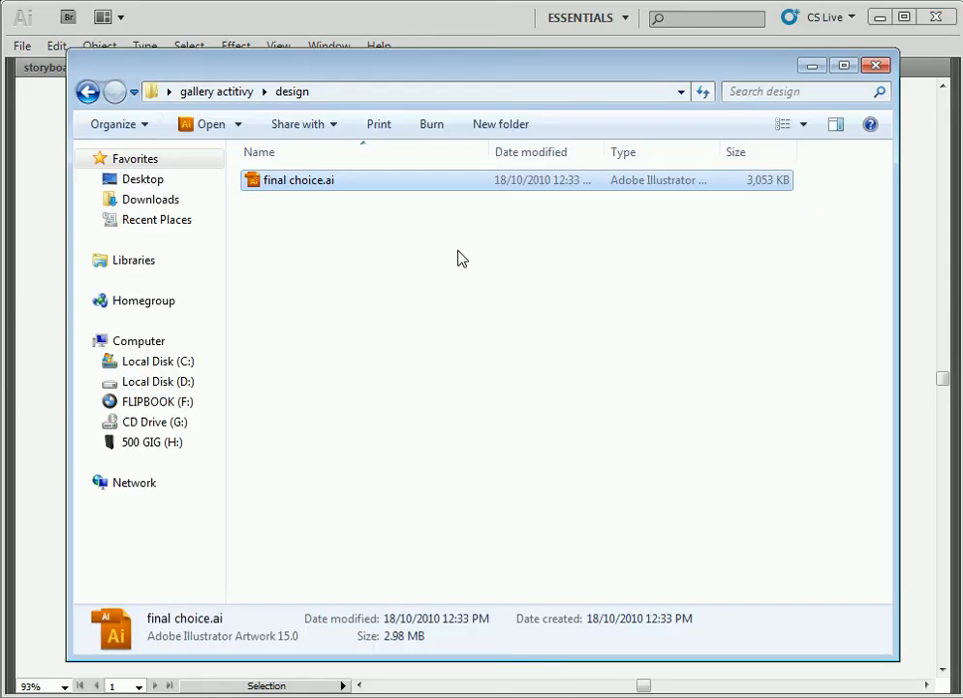
left_click(86, 85)
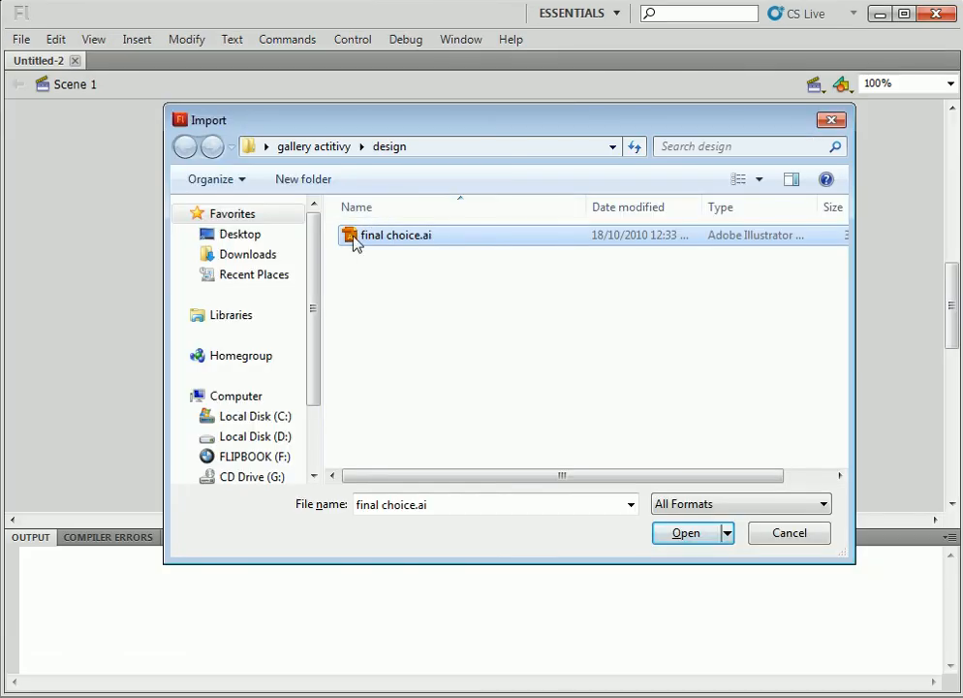
left_click(684, 533)
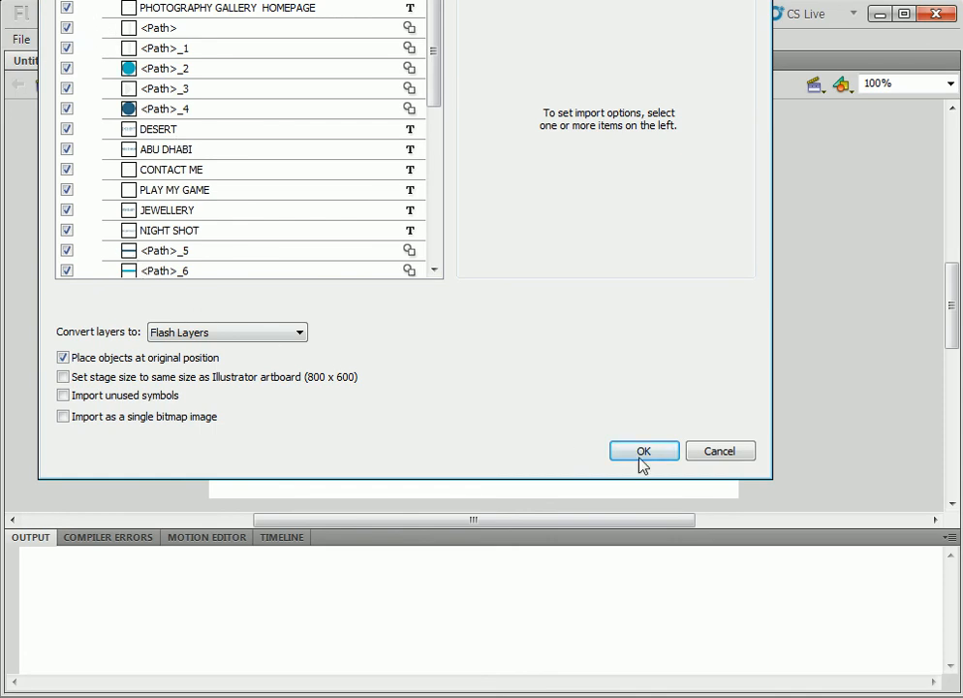
- Confirm the Illustrator import options to place the gallery homepage artwork on stage
left_click(643, 450)
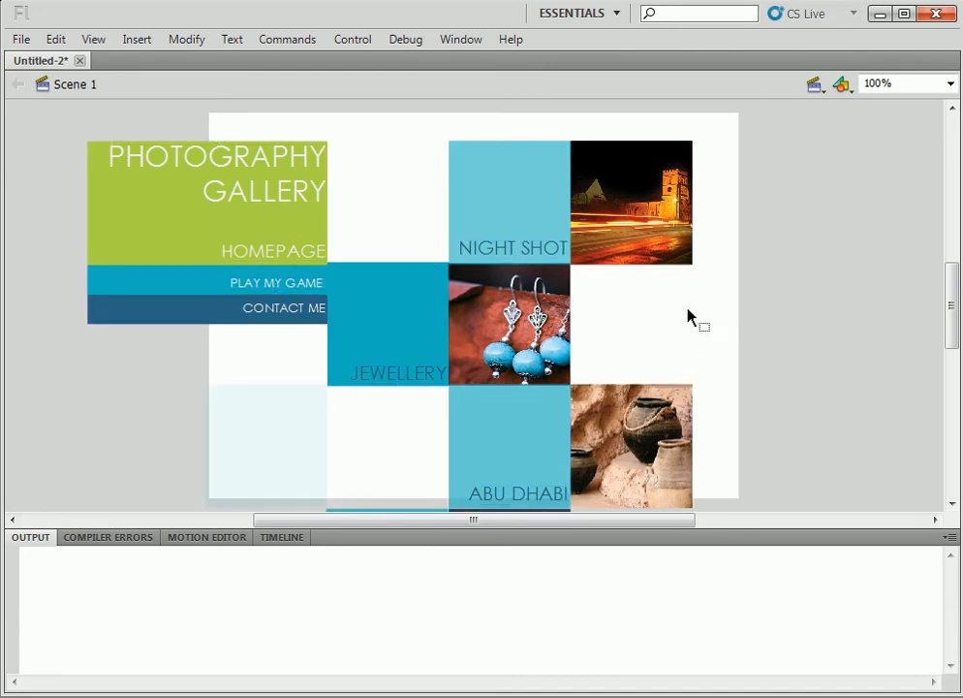
mouse_move(703, 327)
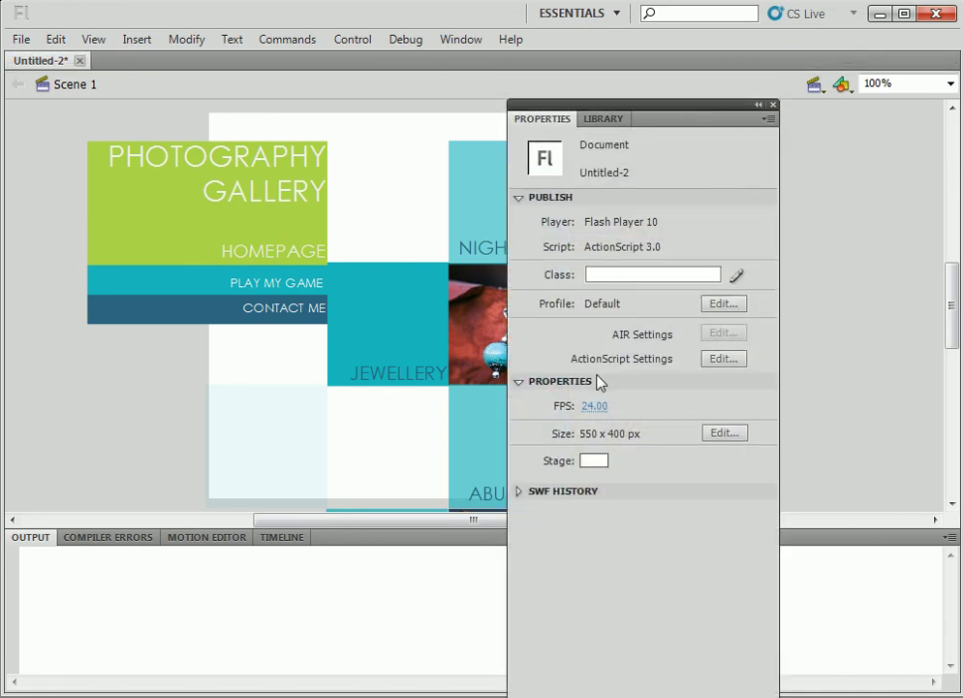
- Change the document size to 800 width and 600 height
left_click(723, 432)
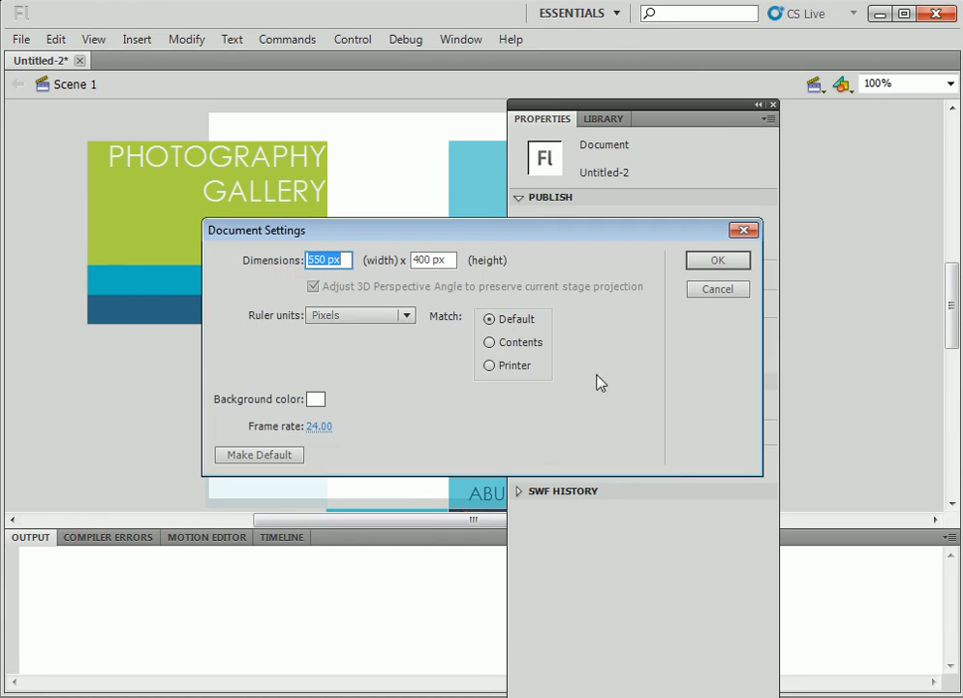
type("800")
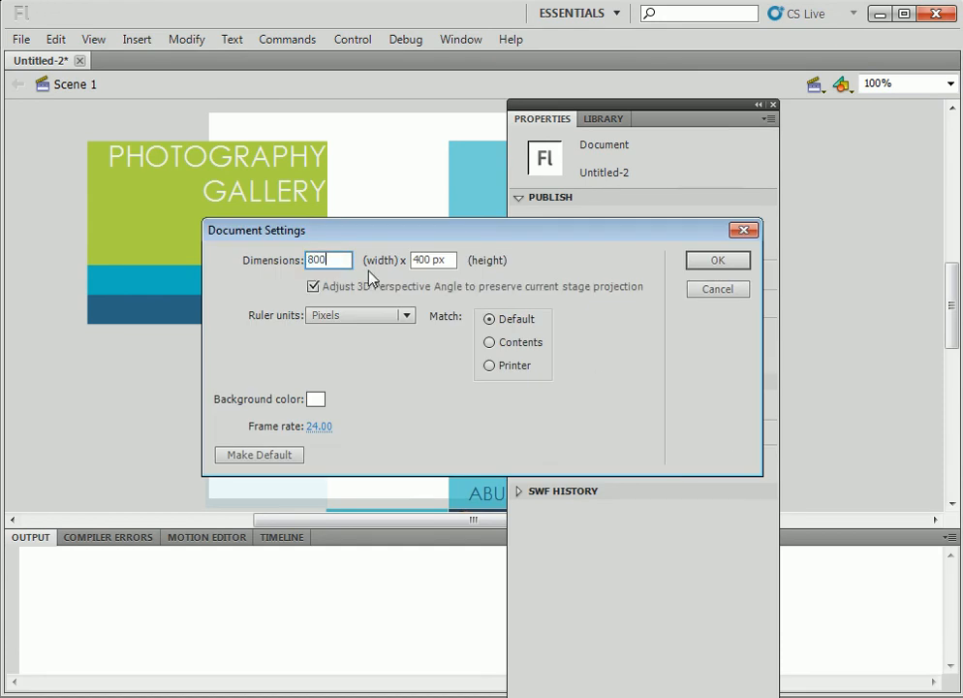
type("600")
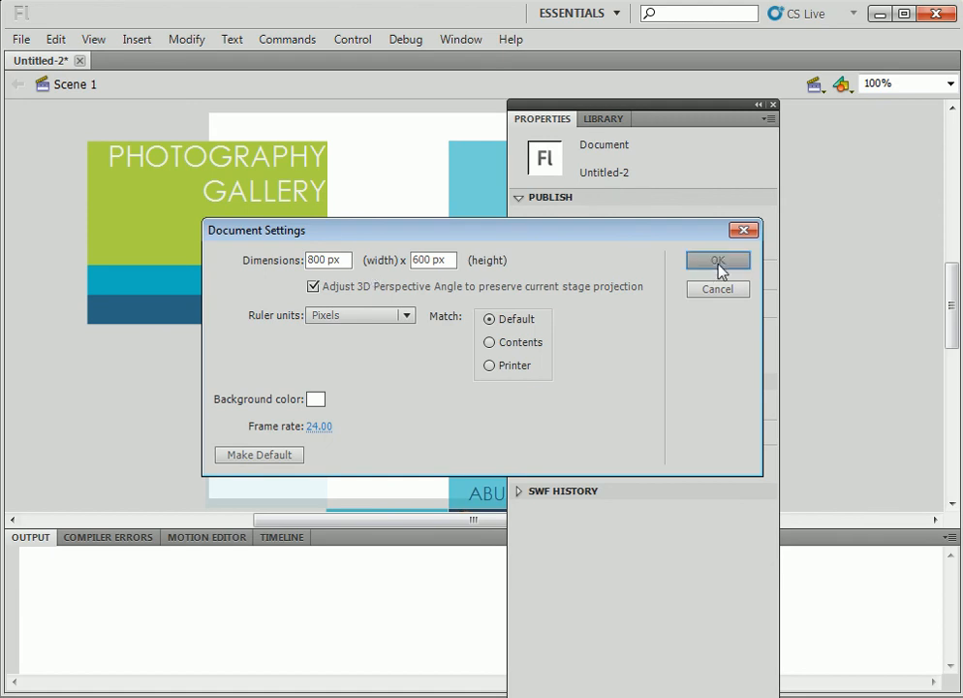
left_click(717, 261)
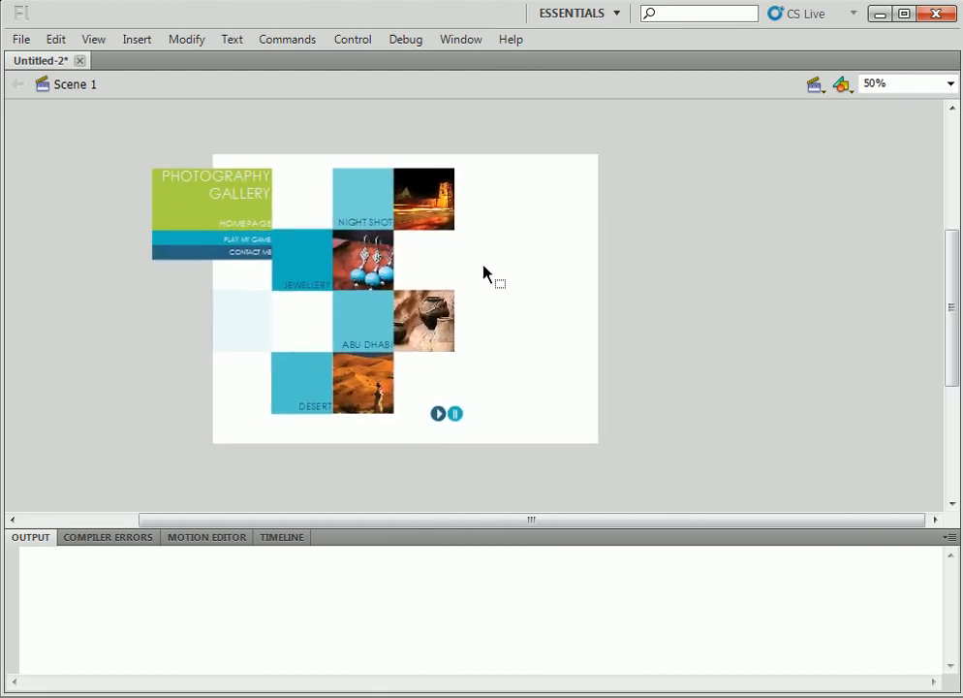
mouse_move(123, 123)
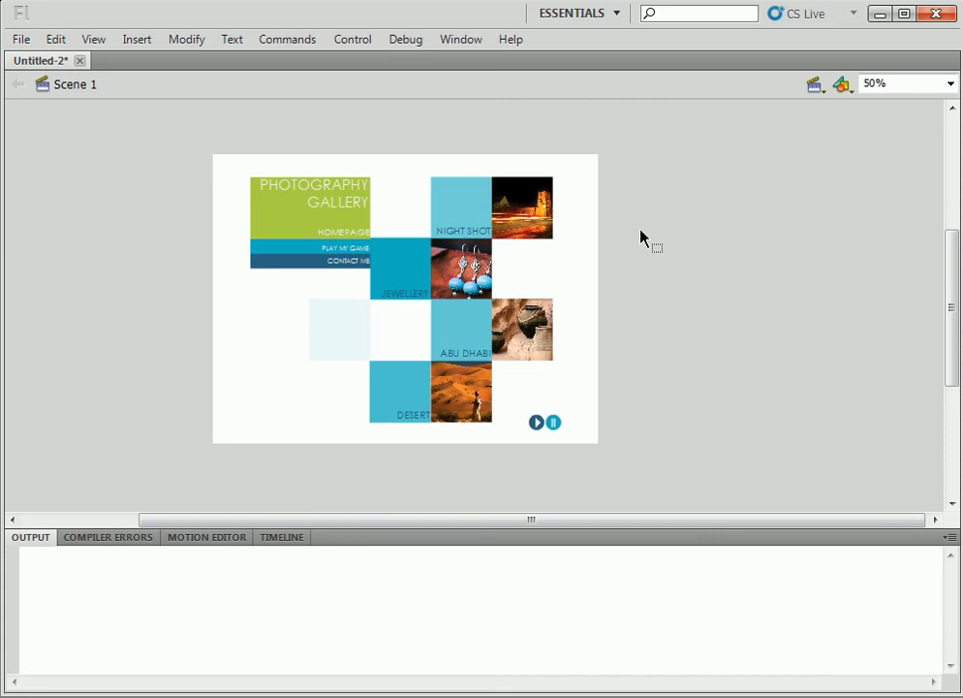
mouse_move(479, 225)
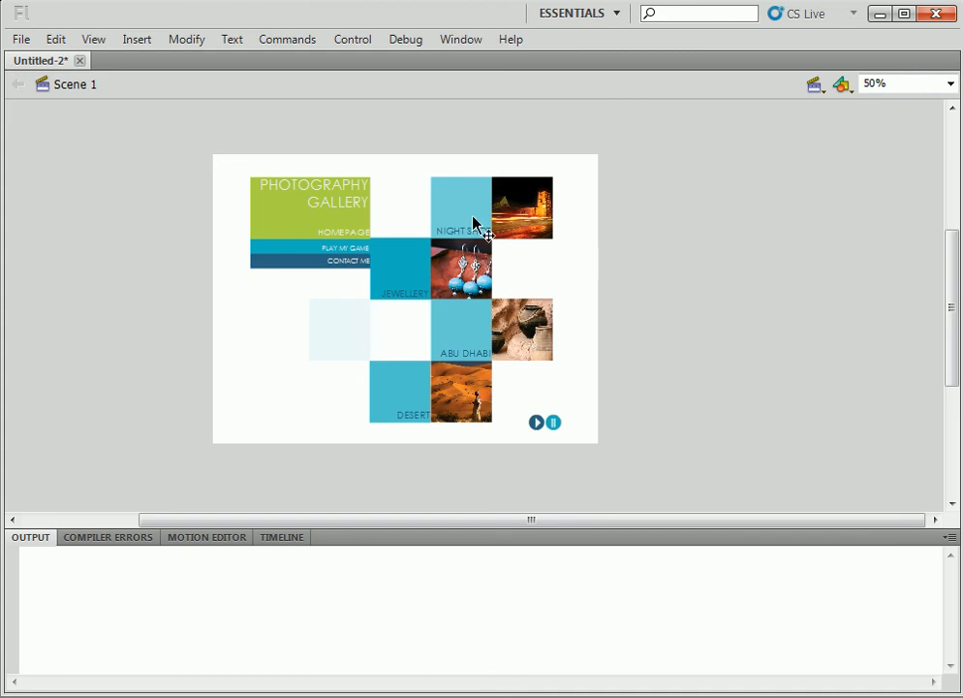
mouse_move(467, 332)
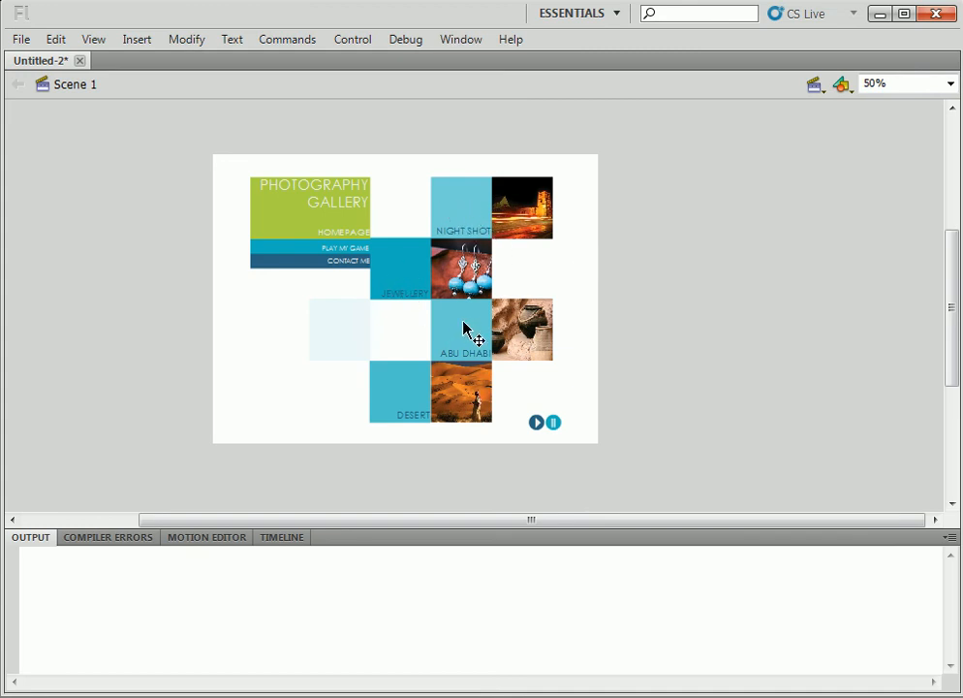
mouse_move(453, 230)
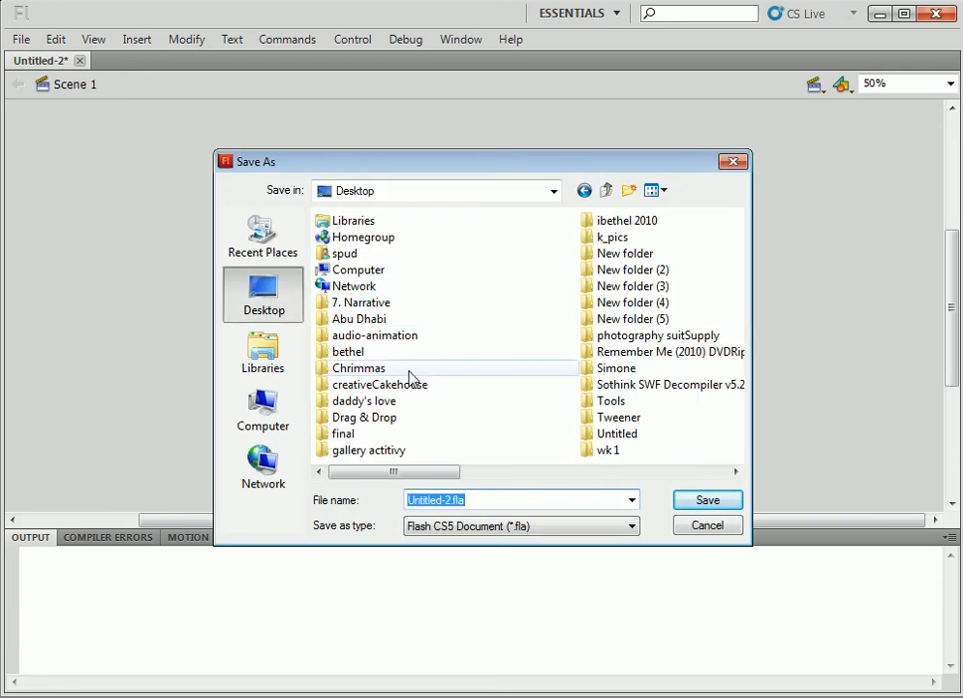
mouse_move(451, 307)
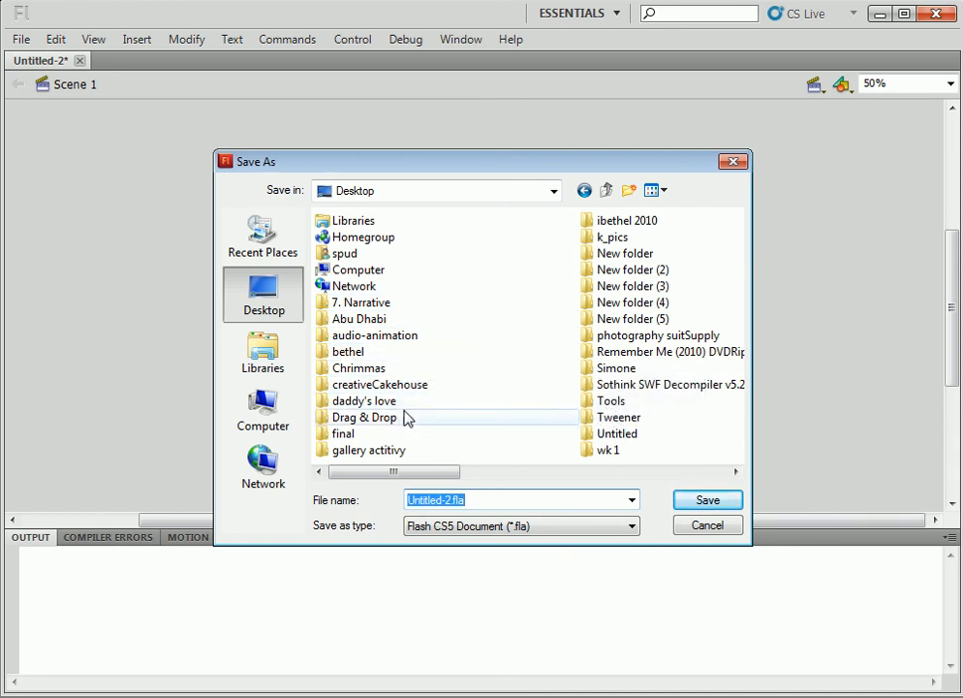
- Save the document as index.fla in the gallery actitivy folder
left_click(372, 450)
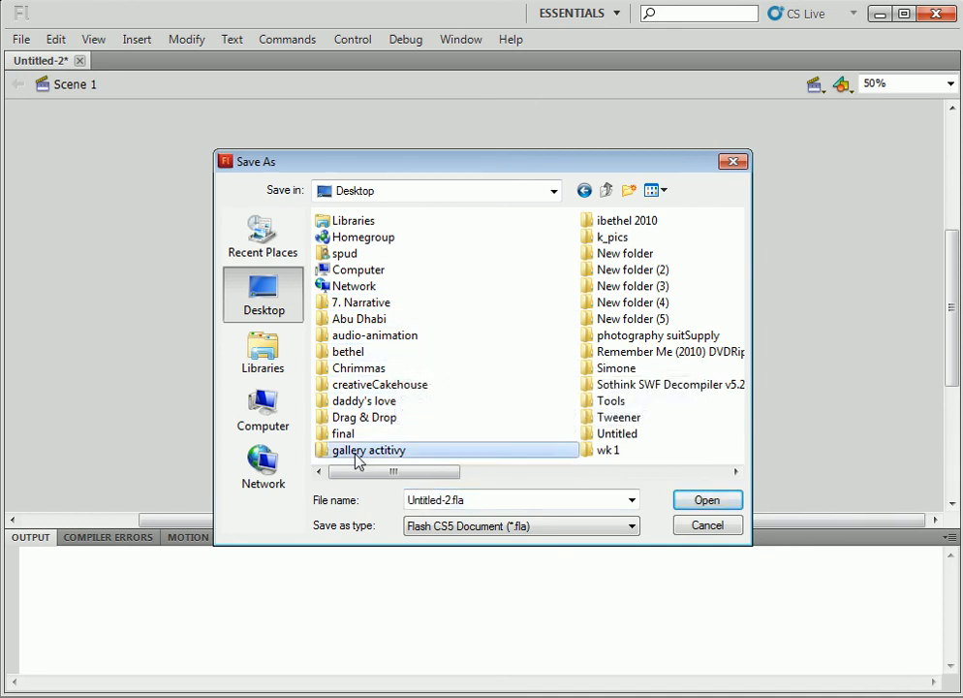
double_click(369, 450)
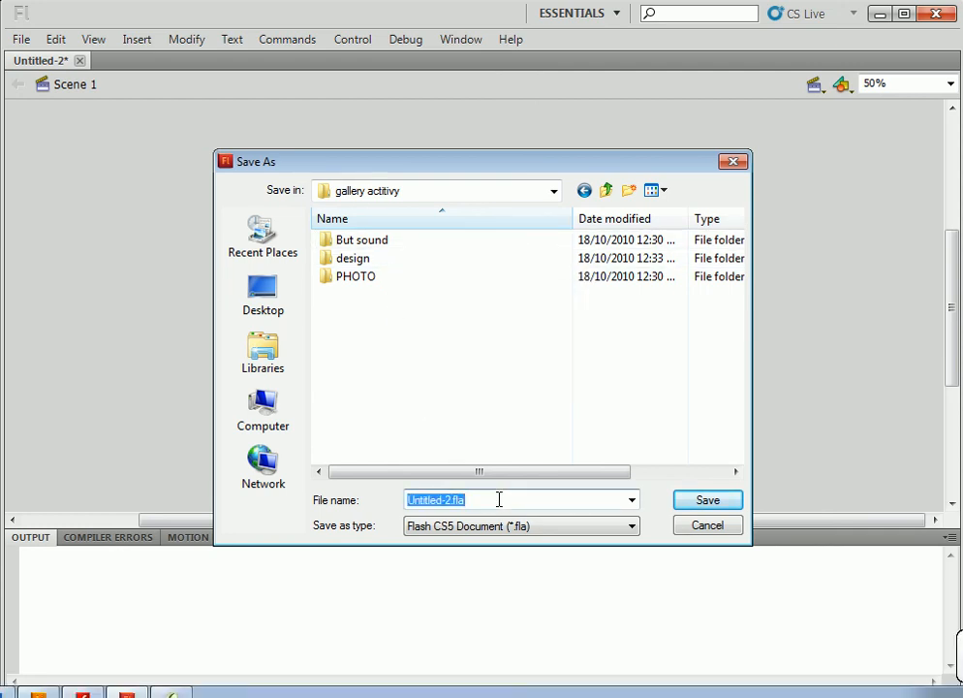
type("home")
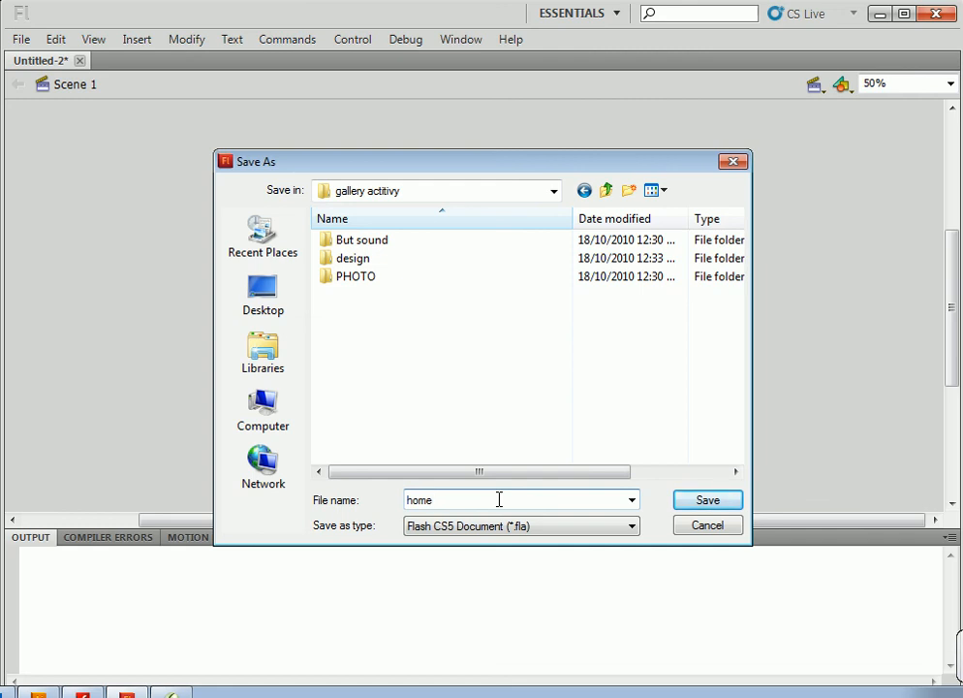
type("ind")
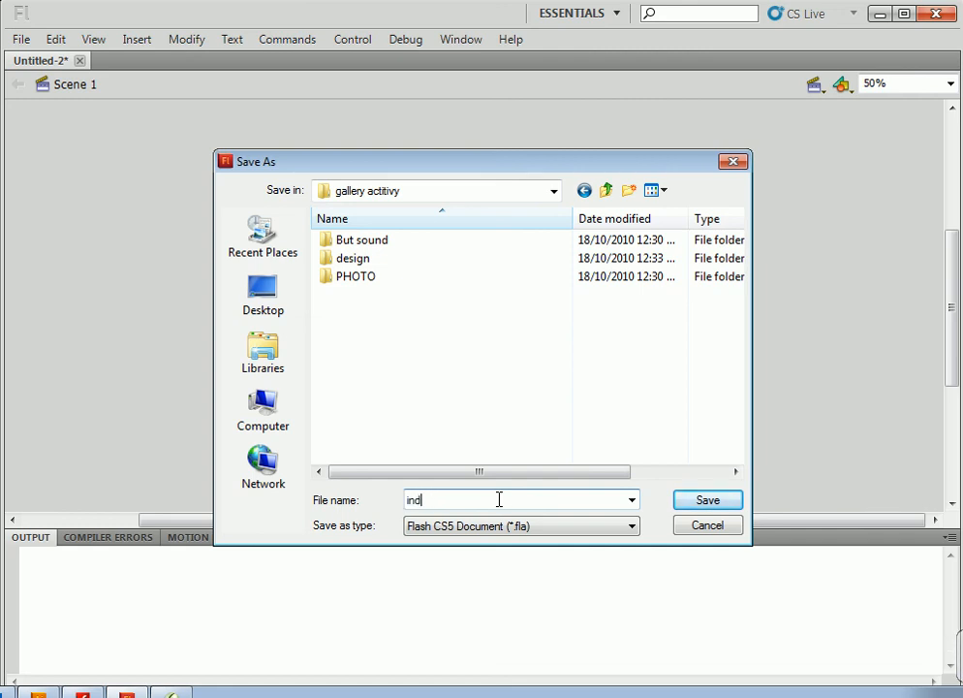
left_click(707, 499)
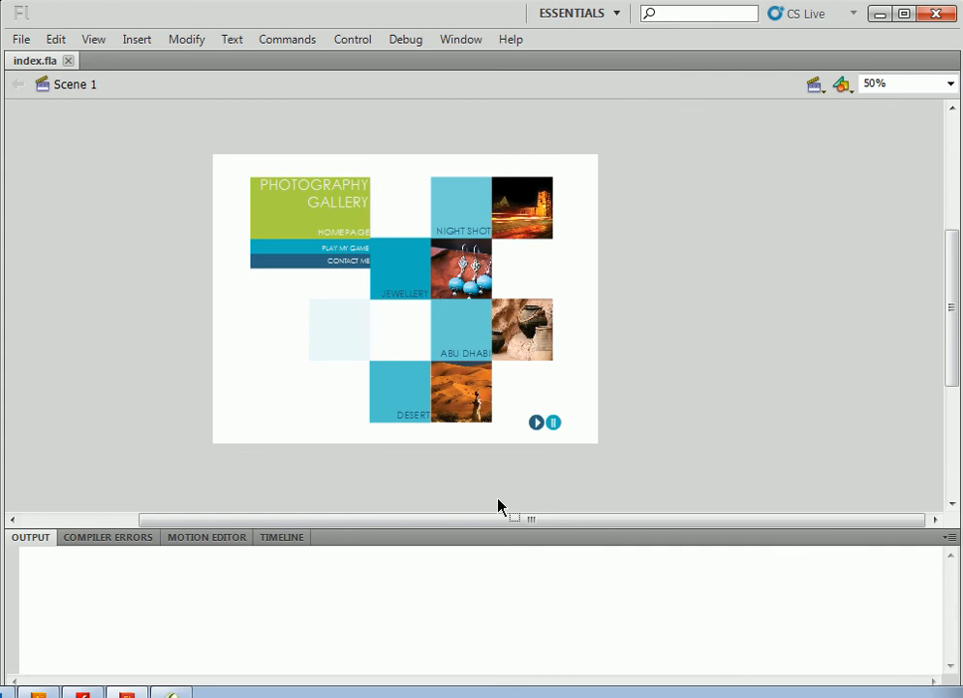
mouse_move(429, 211)
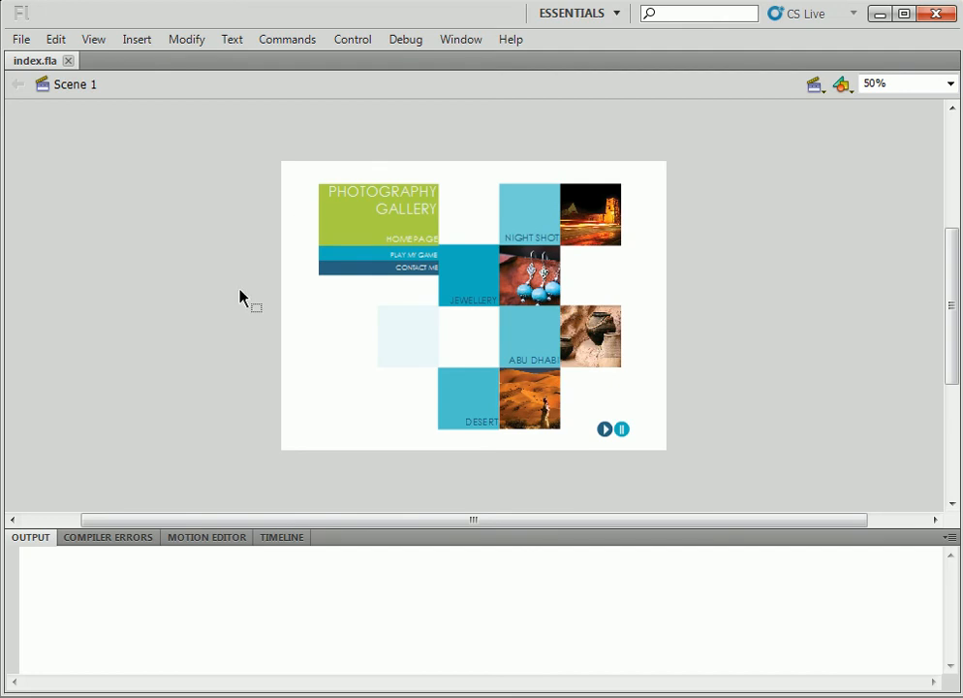
mouse_move(464, 269)
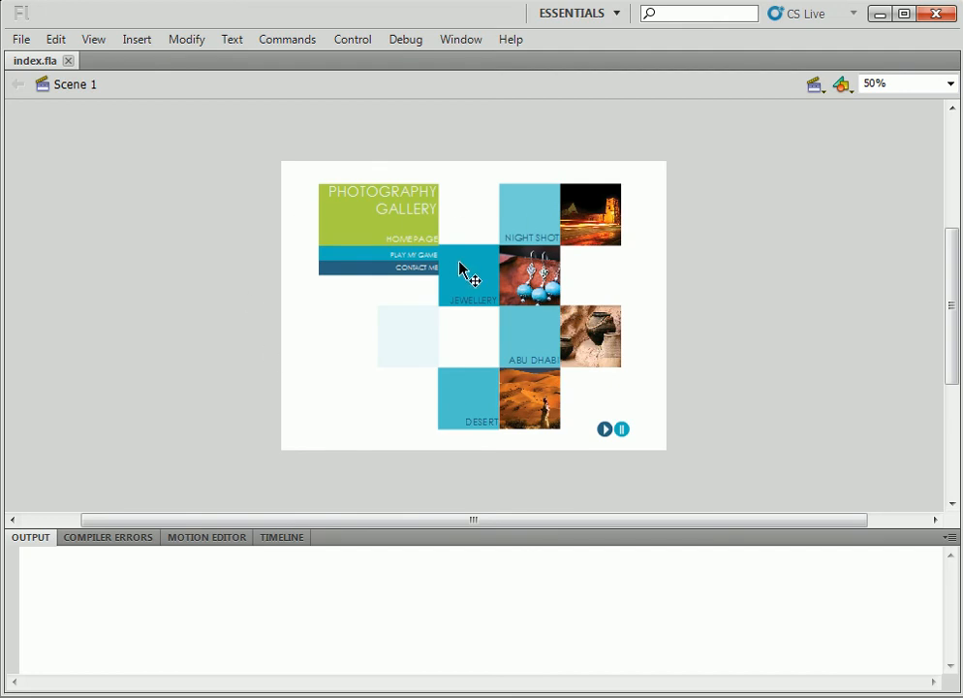